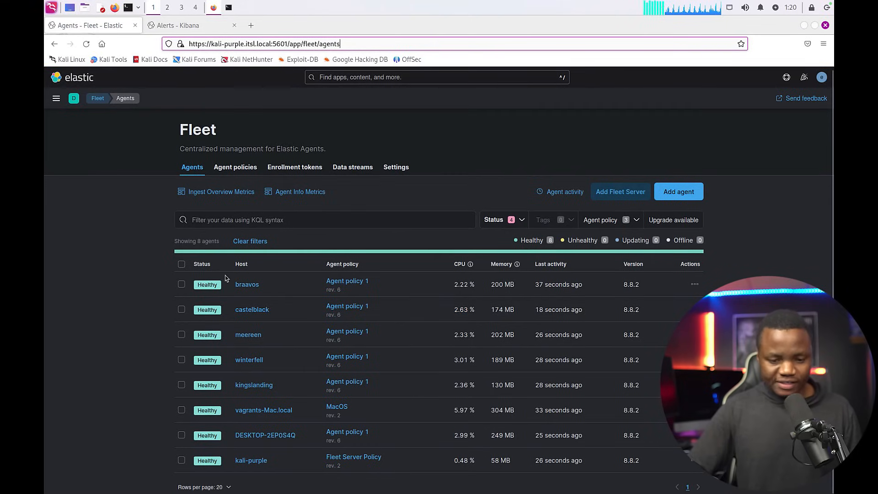
pyautogui.moveTo(220, 356)
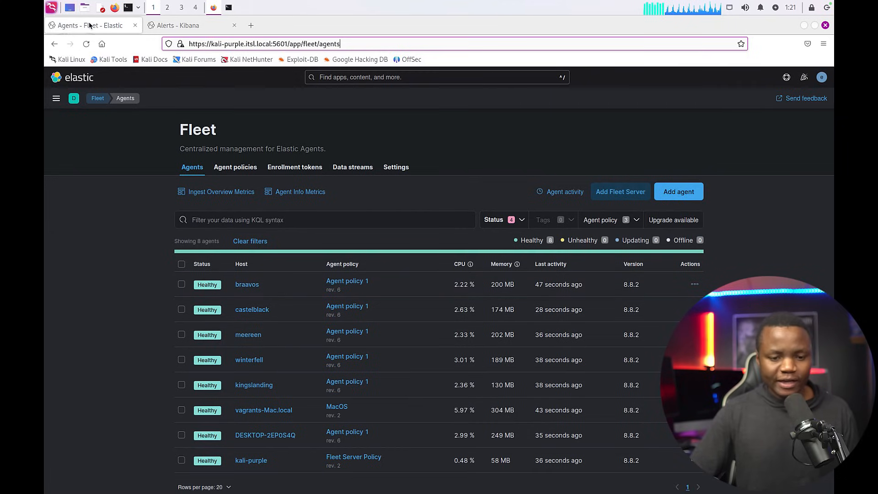
# Widen the security alerts time range from the last 30 minutes to the last 24 hours
pyautogui.click(190, 26)
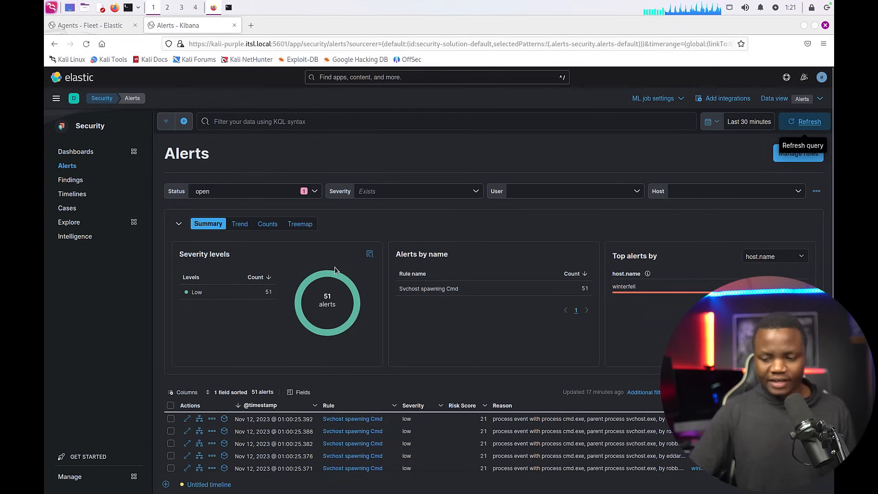
pyautogui.moveTo(419, 295)
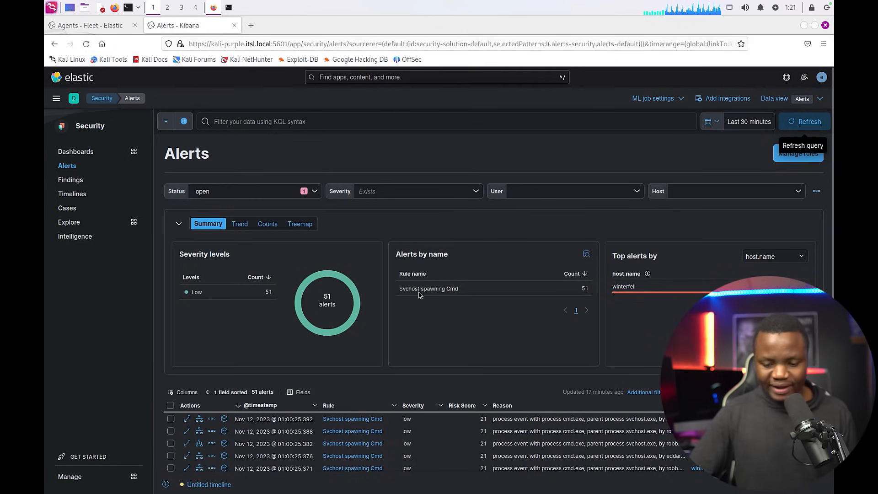
pyautogui.moveTo(699, 159)
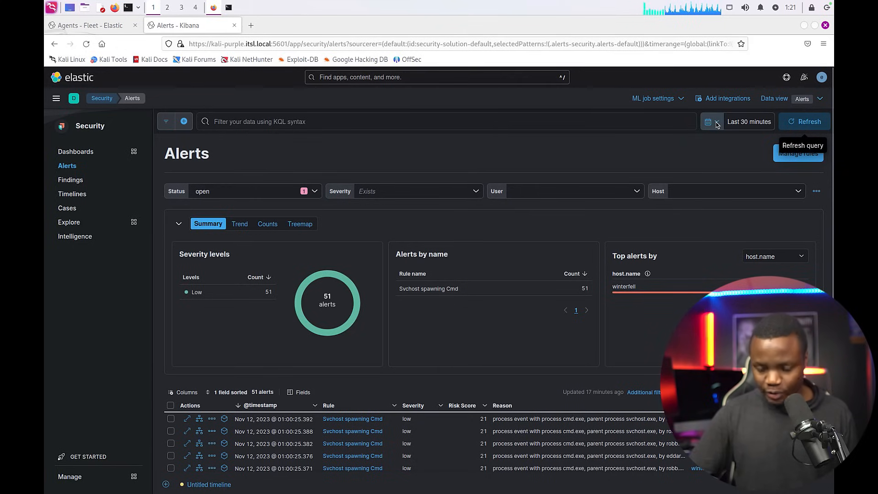
pyautogui.click(710, 121)
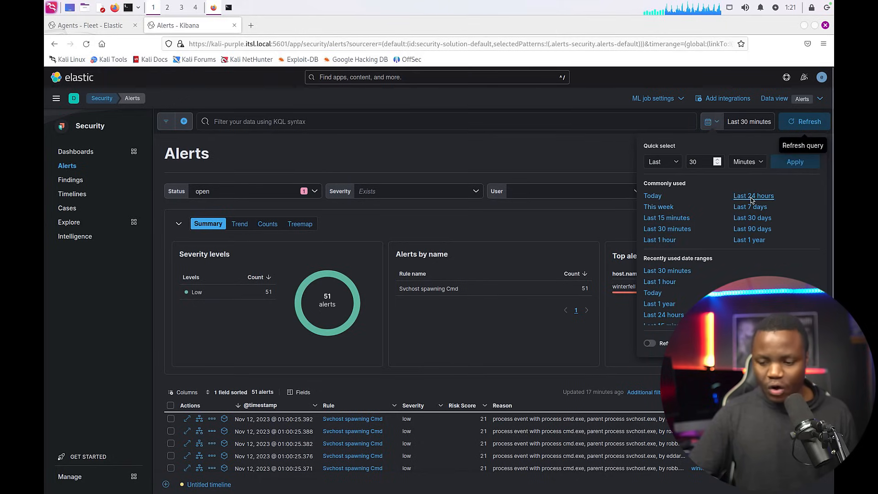
pyautogui.click(753, 195)
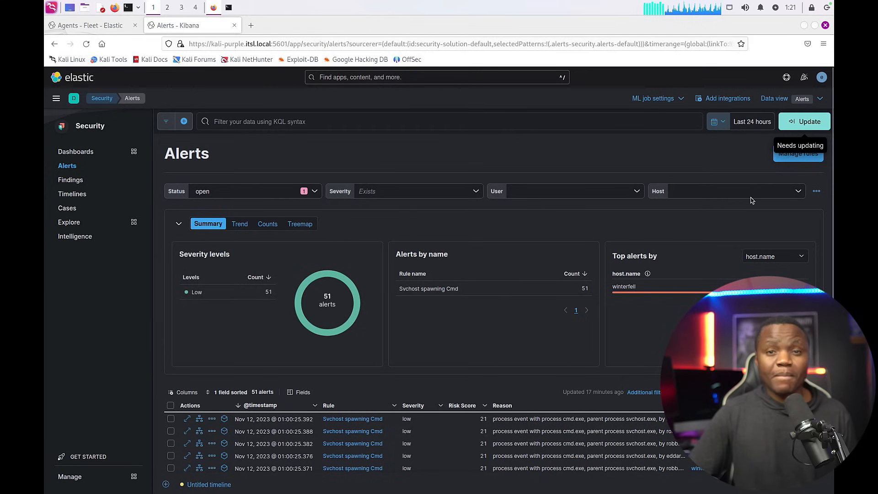
pyautogui.moveTo(712, 201)
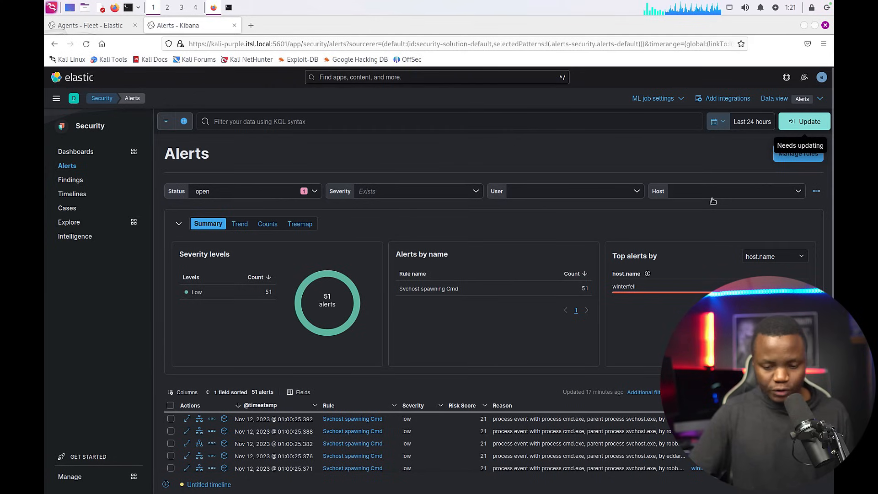
pyautogui.click(803, 122)
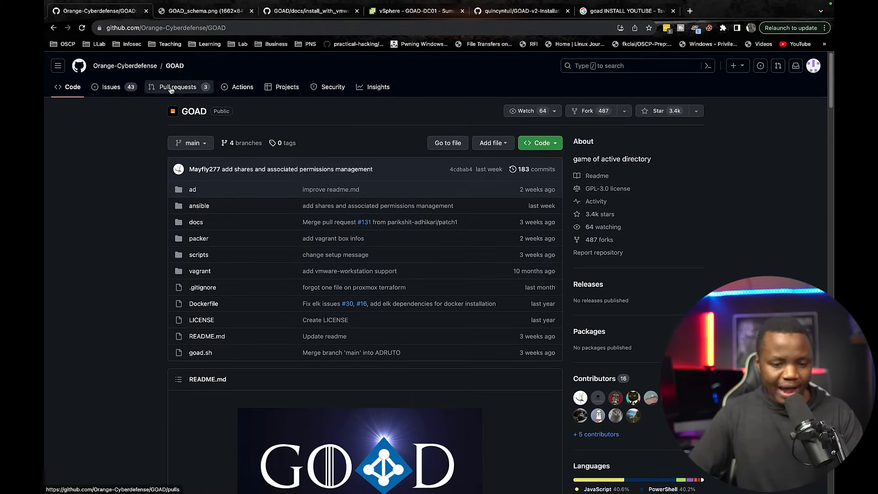
pyautogui.moveTo(124, 133)
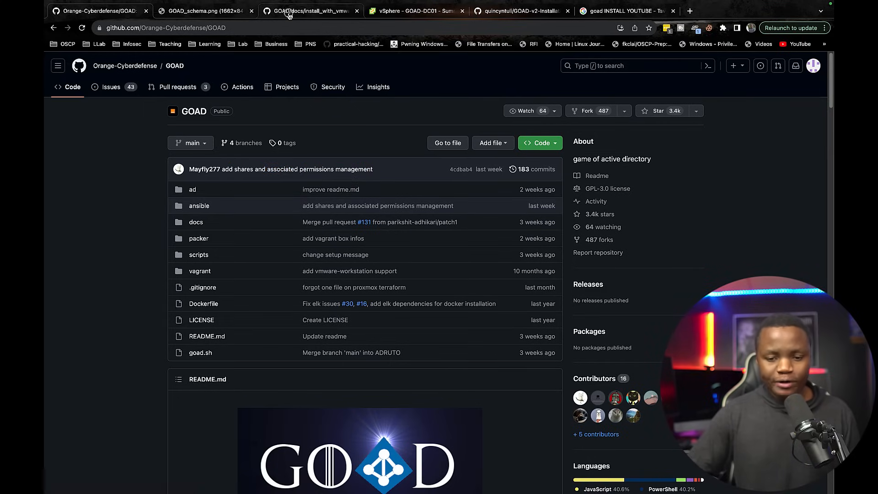
# View the GOAD_schema.png lab diagram with its three domains, servers and users
pyautogui.click(310, 11)
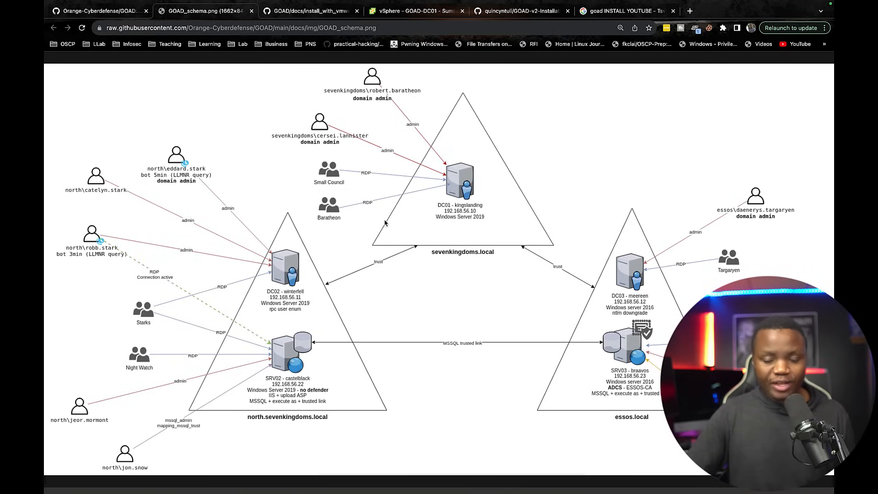
pyautogui.moveTo(448, 290)
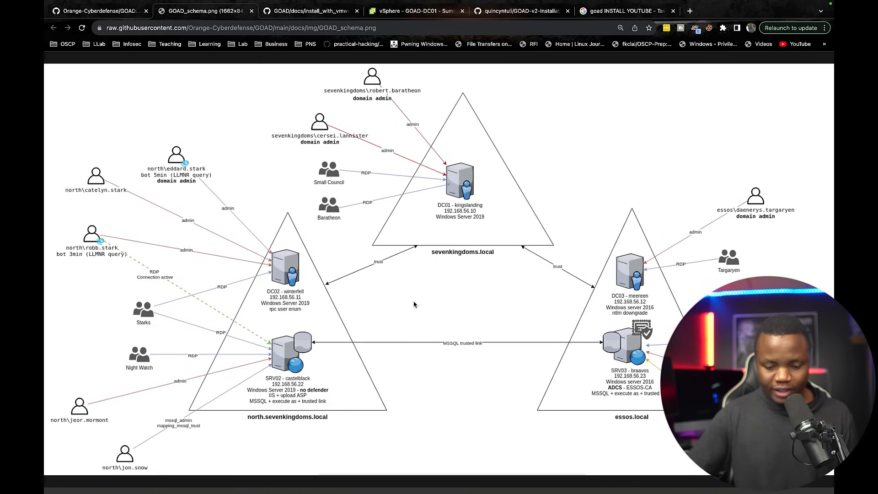
pyautogui.moveTo(342, 415)
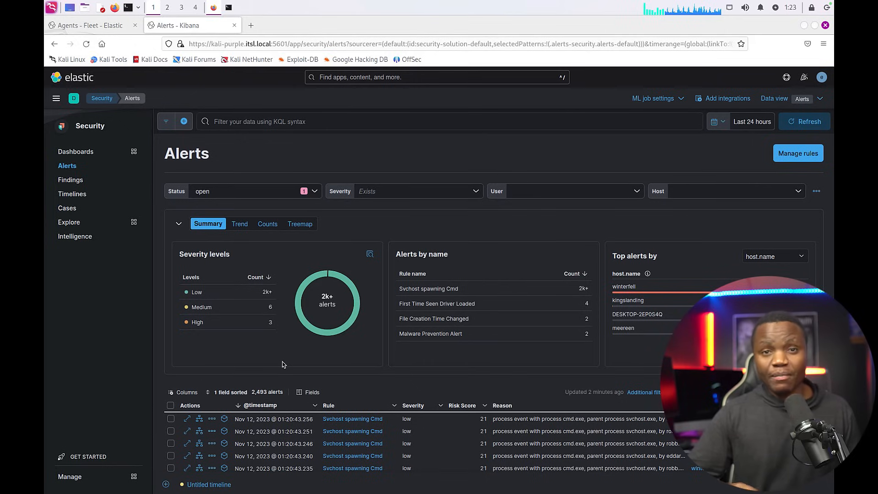
pyautogui.moveTo(257, 348)
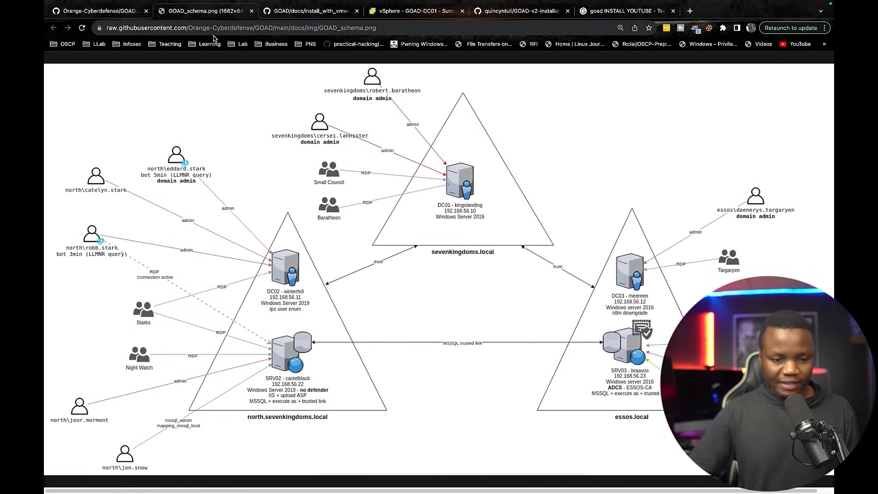
# From the GOAD README's Installation section, bring up the Install with VmWare guide
pyautogui.click(98, 11)
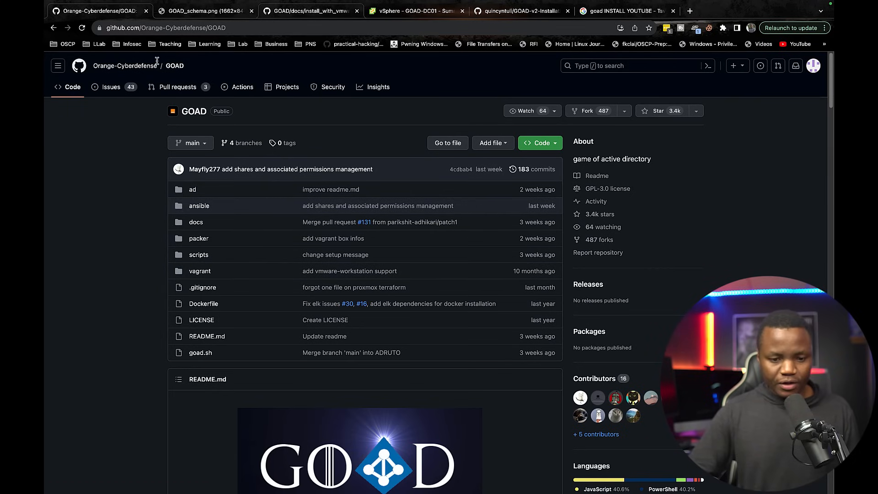
pyautogui.scroll(-3)
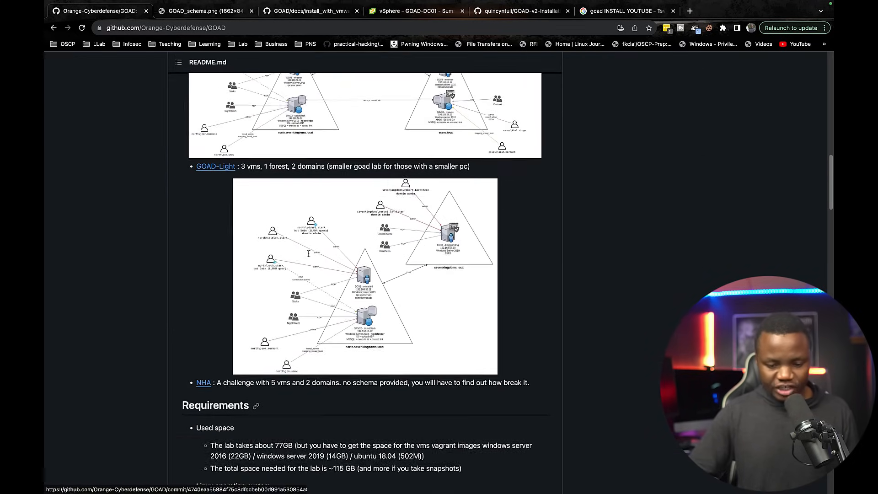
pyautogui.scroll(-3)
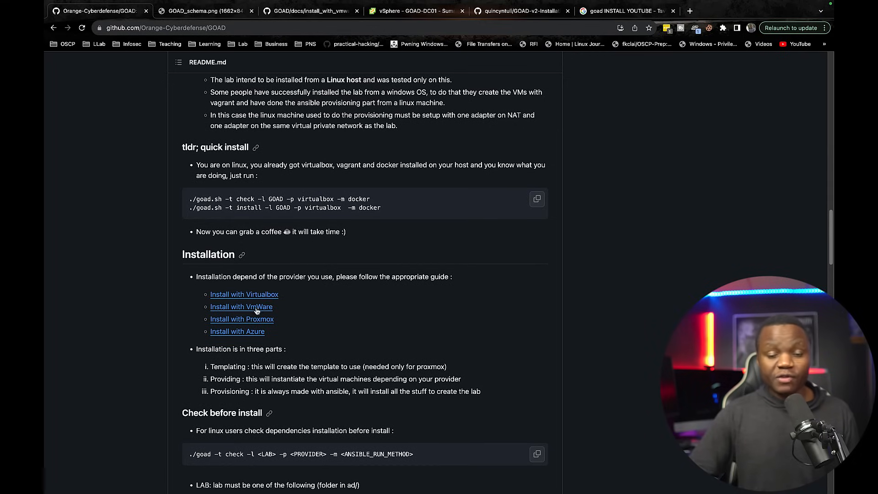
pyautogui.moveTo(244, 293)
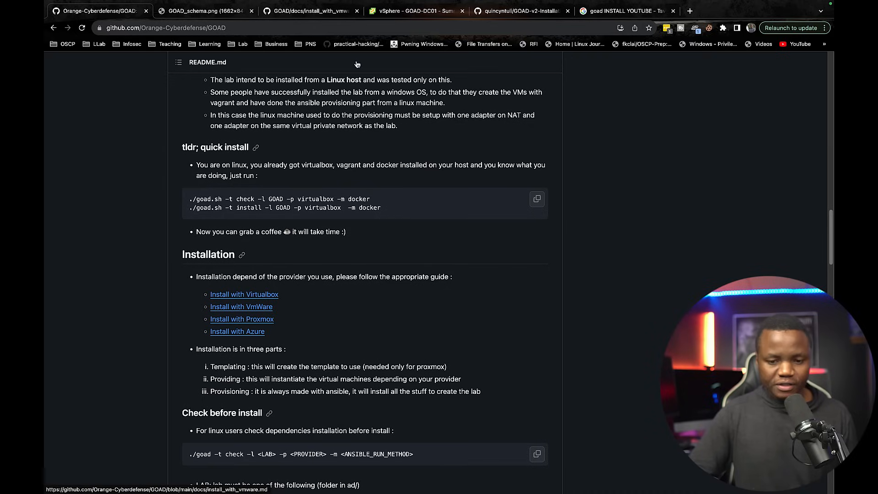
pyautogui.click(240, 307)
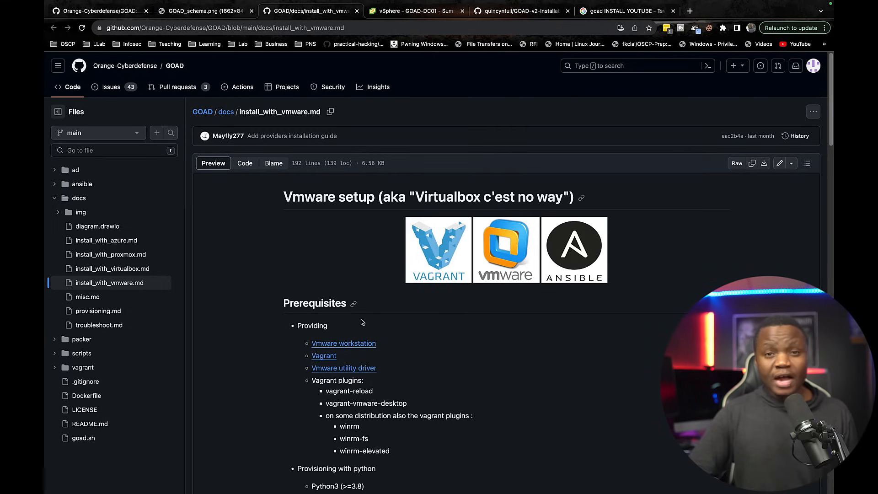
pyautogui.moveTo(353, 363)
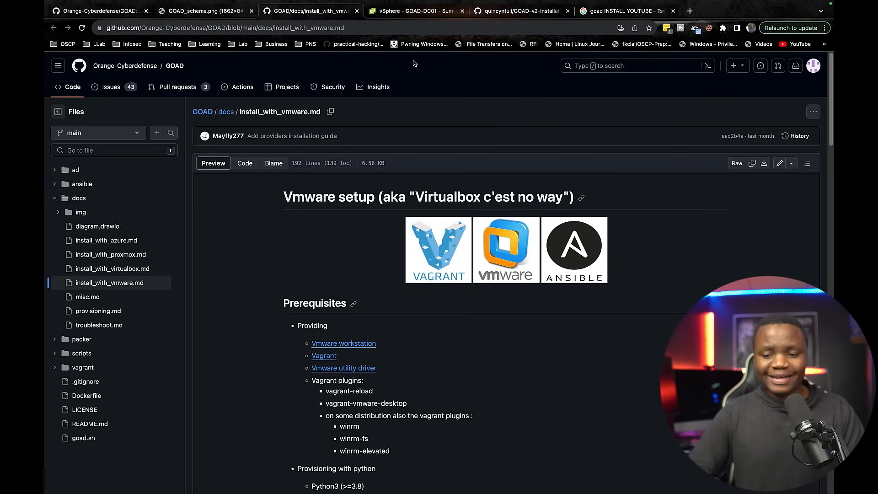
# In the vSphere inventory tree, select the GOAD Ubuntu VM to see its summary
pyautogui.click(414, 11)
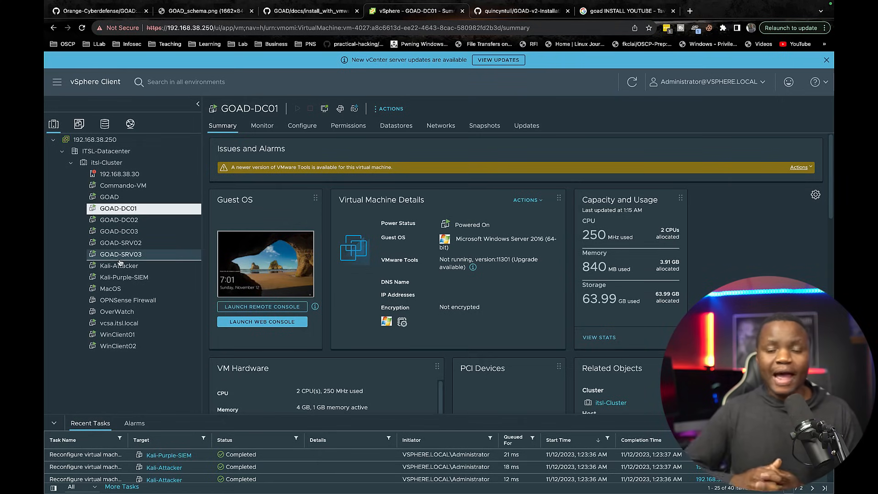
pyautogui.moveTo(119, 254)
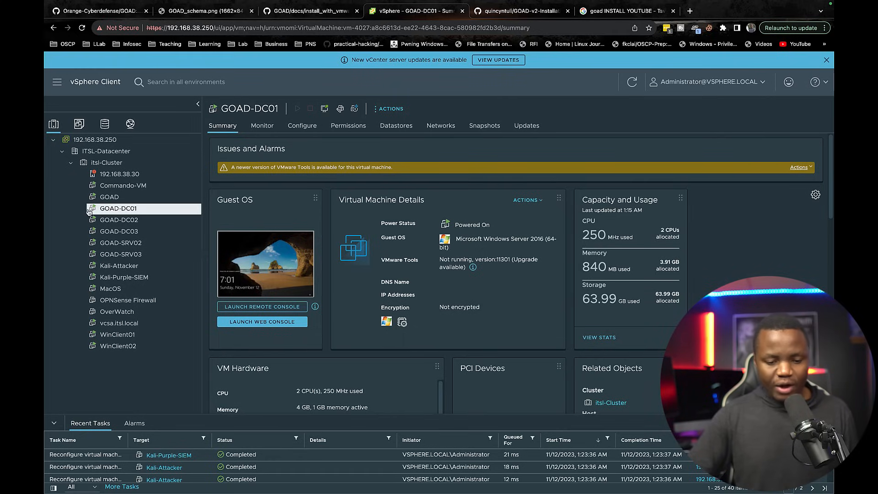
pyautogui.click(109, 196)
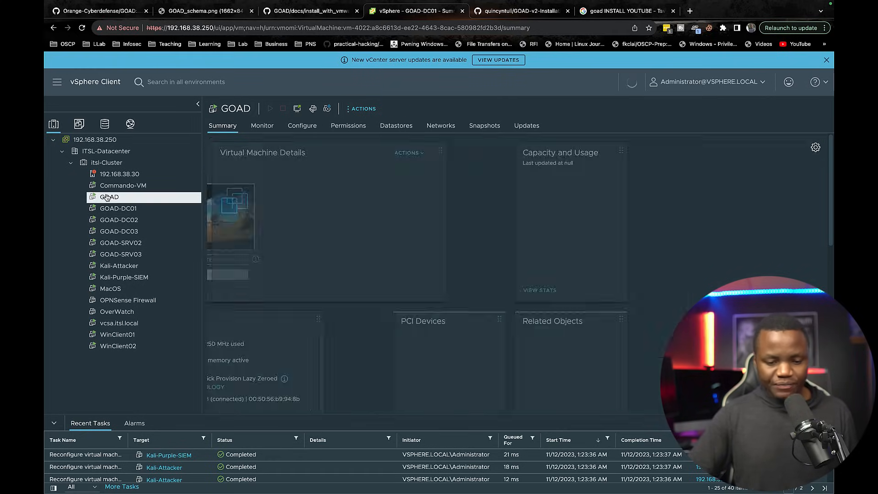
pyautogui.click(109, 197)
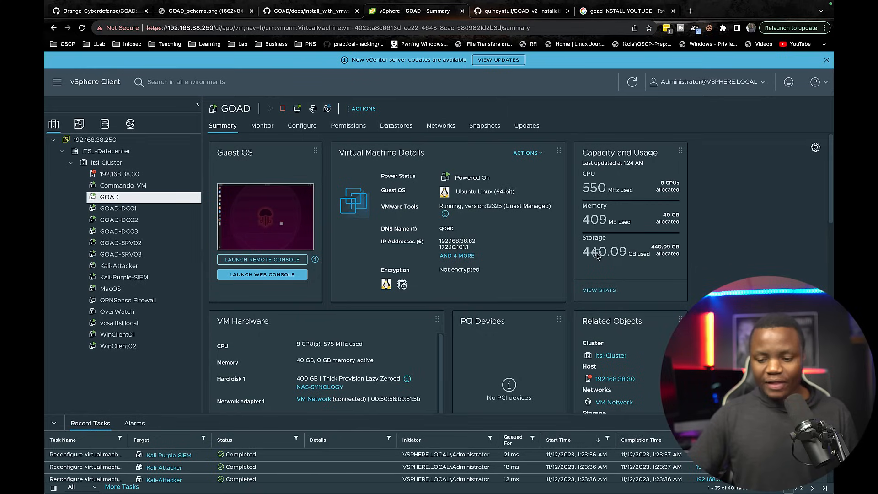
pyautogui.moveTo(669, 224)
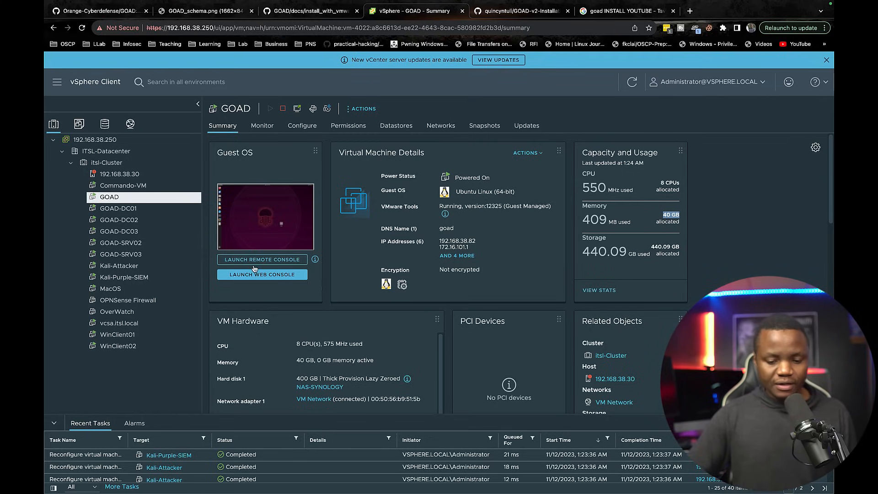
# Launch the GOAD web console and start VMware Workstation from the Ubuntu dock
pyautogui.click(262, 275)
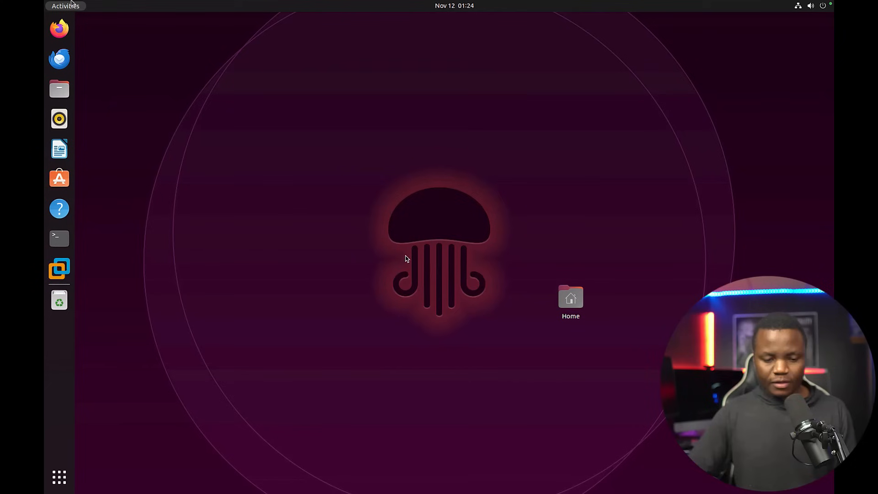
pyautogui.moveTo(296, 272)
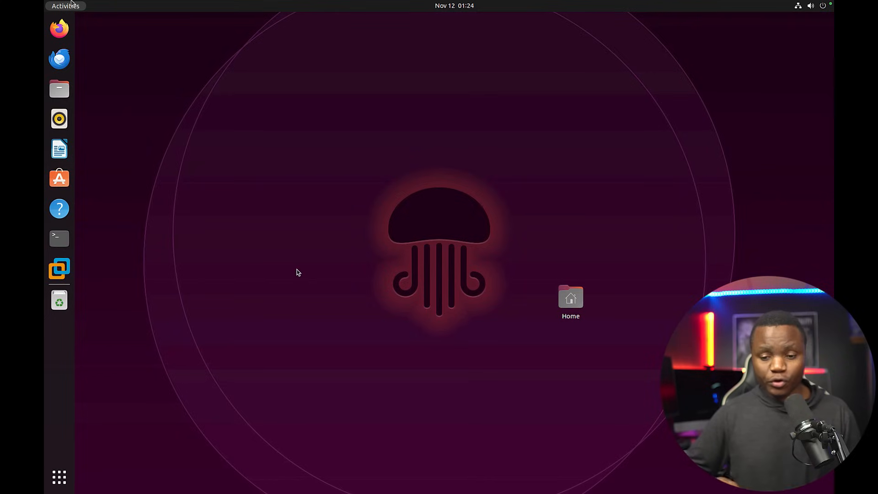
pyautogui.moveTo(237, 163)
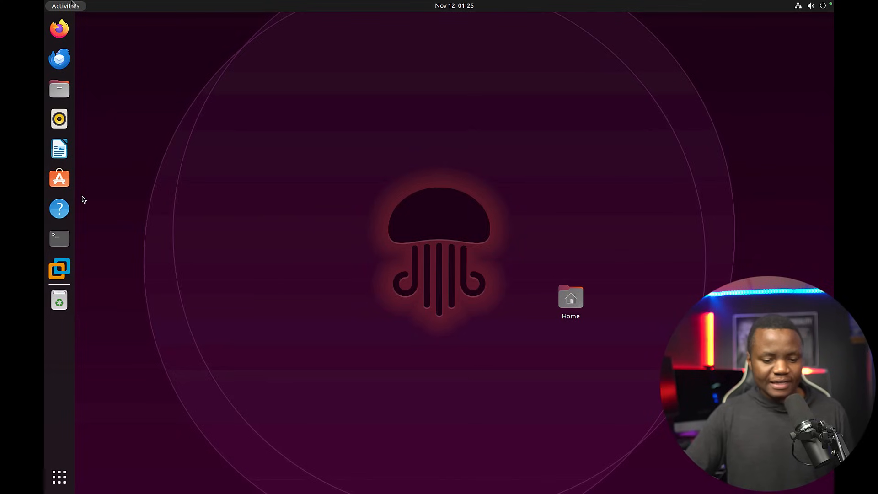
pyautogui.click(59, 269)
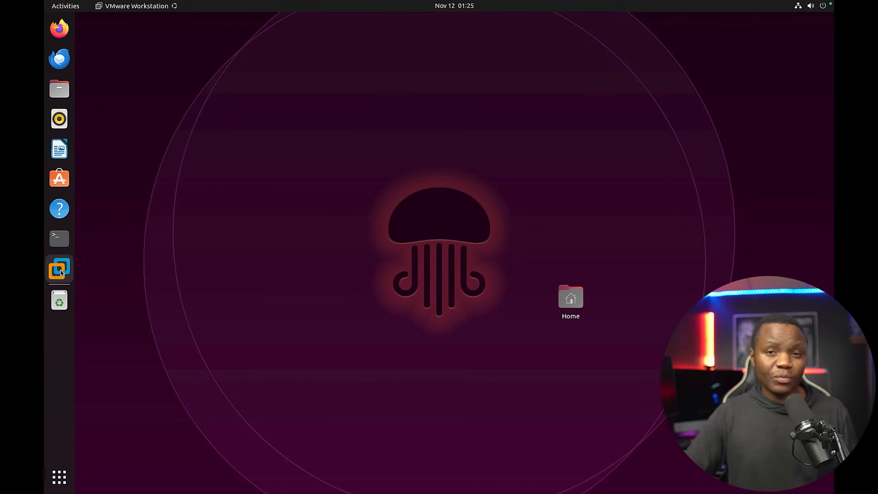
# Inspect GOAD-SRV02 and GOAD-DC03 in the Workstation library, then return to vSphere
pyautogui.click(58, 268)
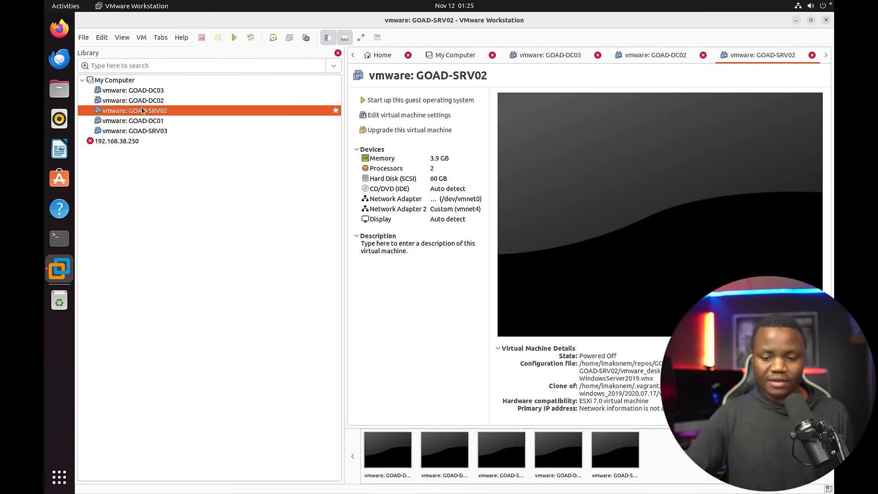
pyautogui.click(132, 90)
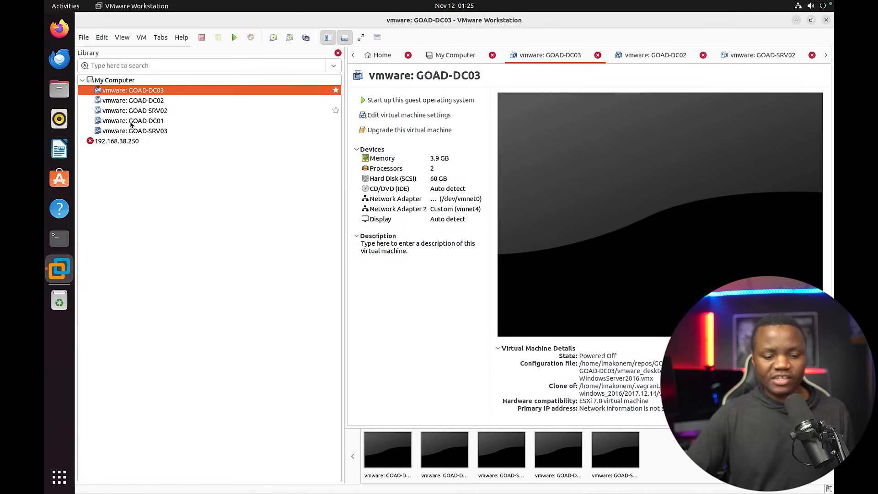
pyautogui.click(133, 101)
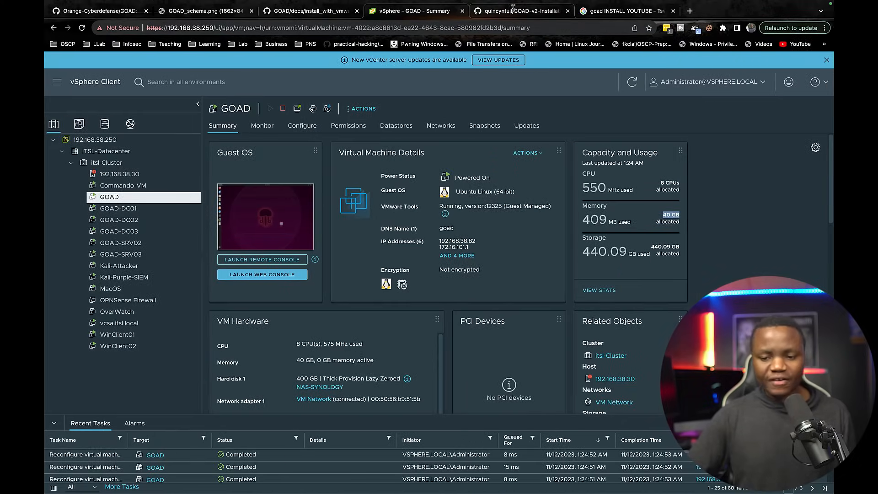
# Show the GOAD-v2-Installation-Notes repository, then the GOAD install YouTube search results
pyautogui.click(517, 11)
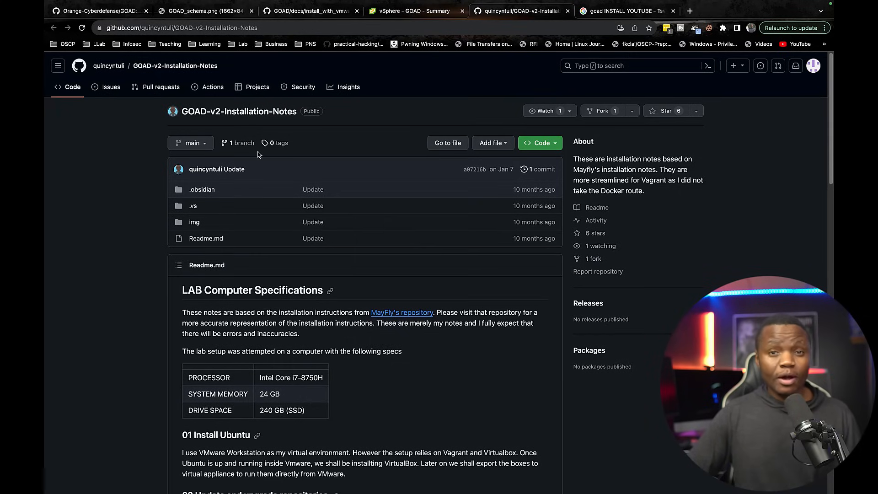
pyautogui.moveTo(138, 139)
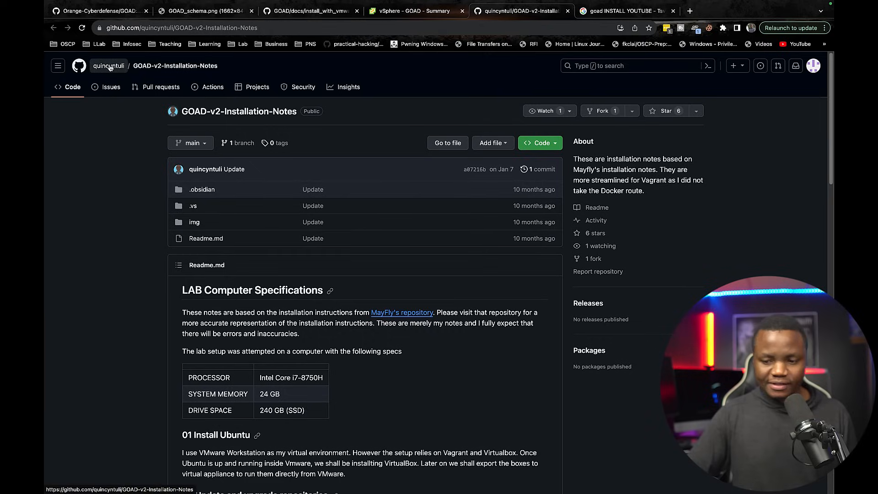
pyautogui.click(625, 11)
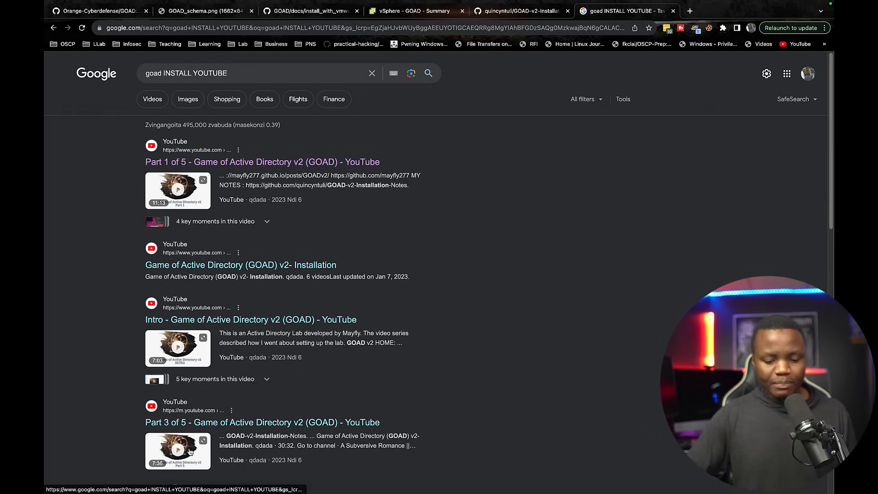
pyautogui.moveTo(188, 427)
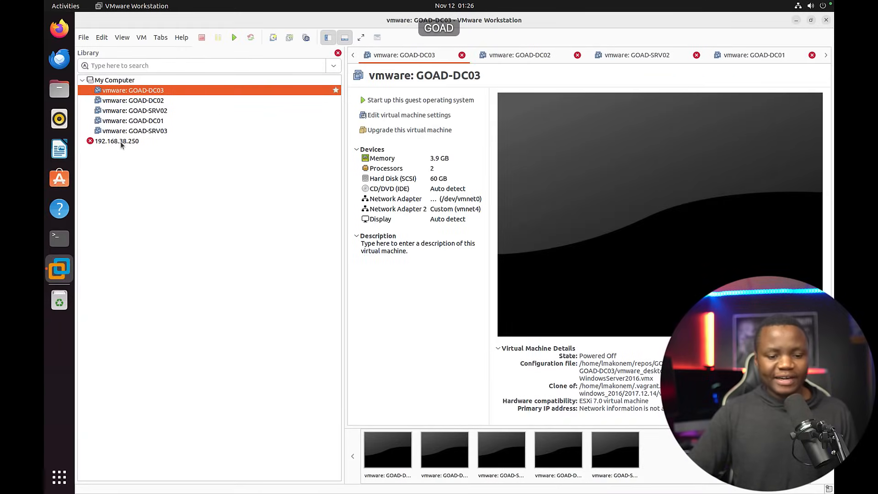
# Browse GOAD-DC03, DC01 and DC02 on the 192.168.38.250 server, then return to the vSphere summary
pyautogui.click(116, 141)
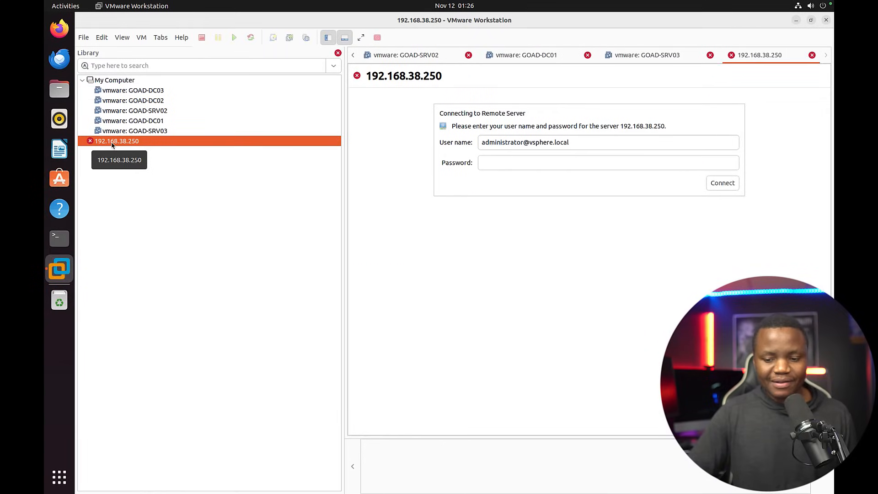
pyautogui.moveTo(135, 93)
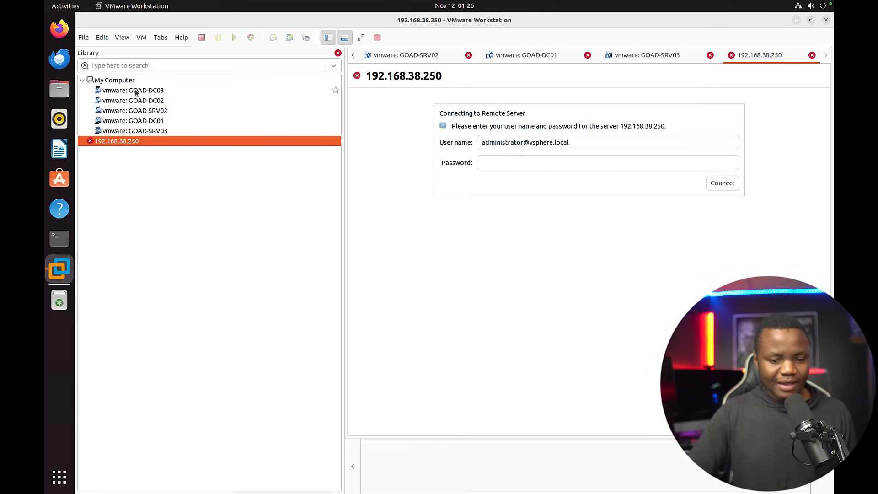
pyautogui.click(133, 90)
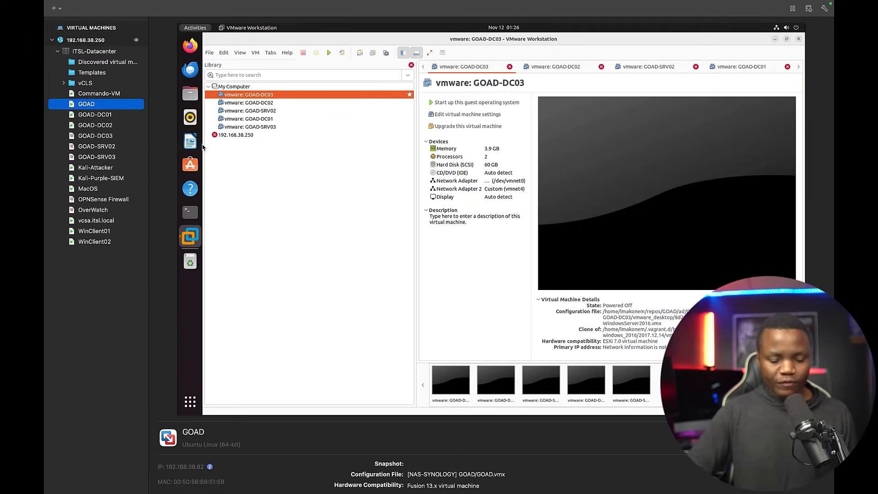
pyautogui.click(95, 115)
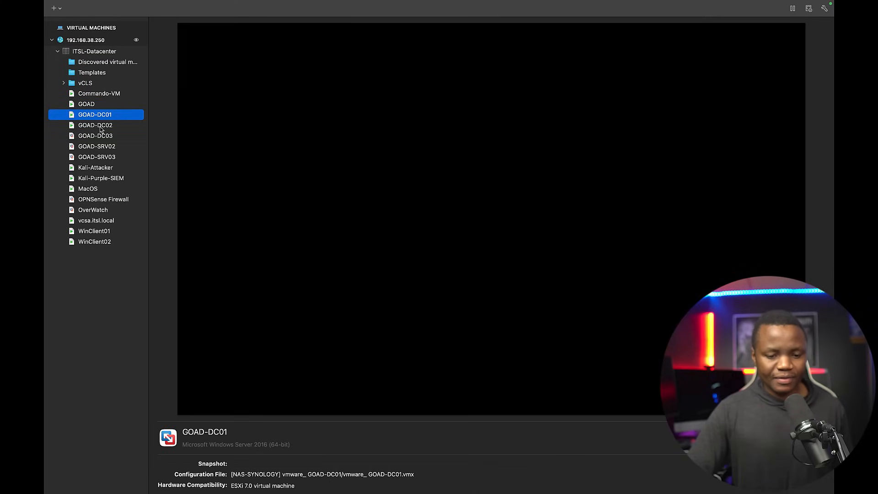
pyautogui.click(95, 125)
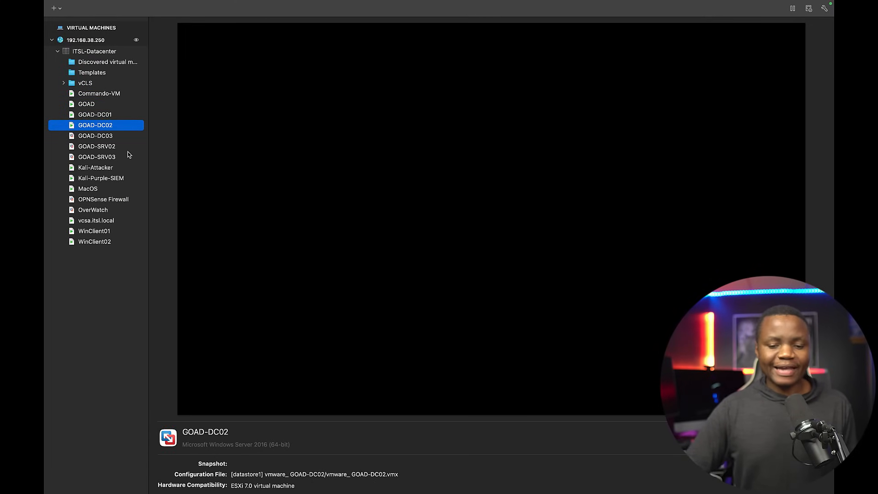
pyautogui.click(413, 11)
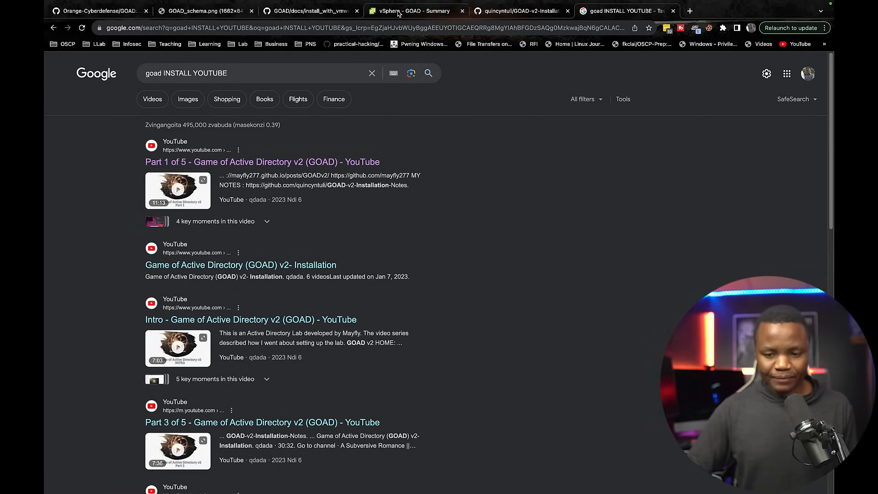
pyautogui.click(414, 11)
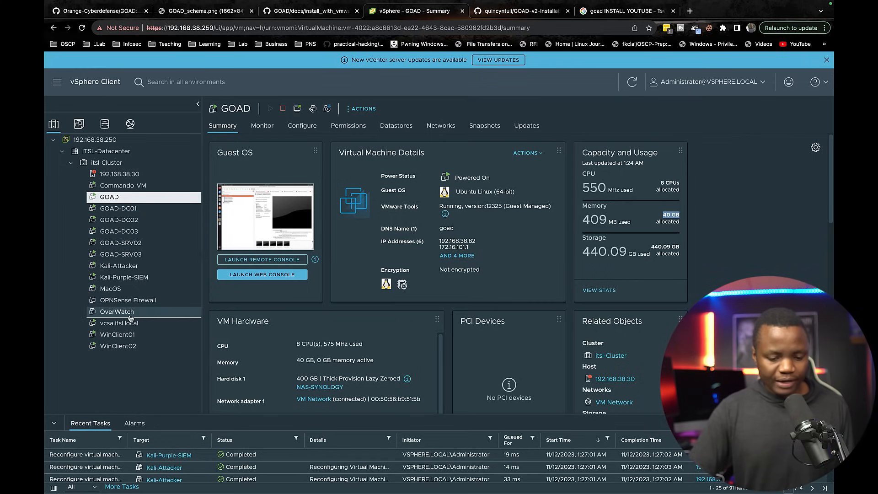
# View the OPNSense Firewall VM summary, then the GOAD-DC01 domain controller's summary
pyautogui.click(128, 300)
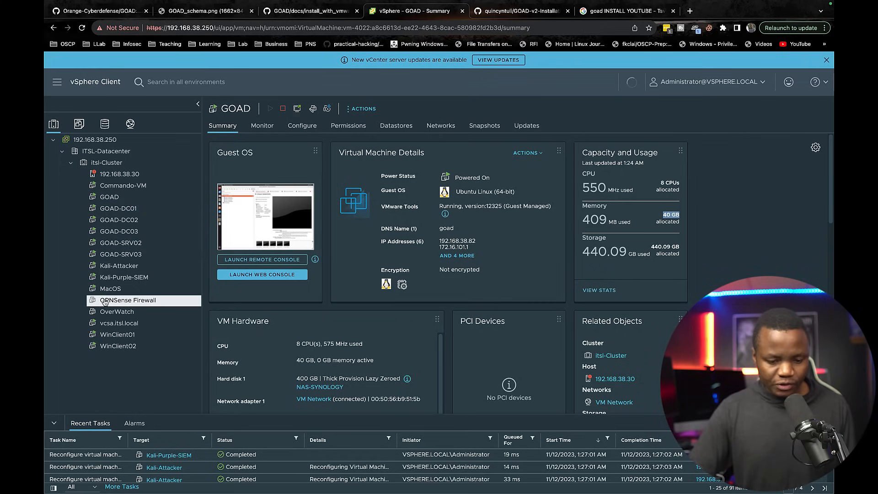
pyautogui.click(128, 300)
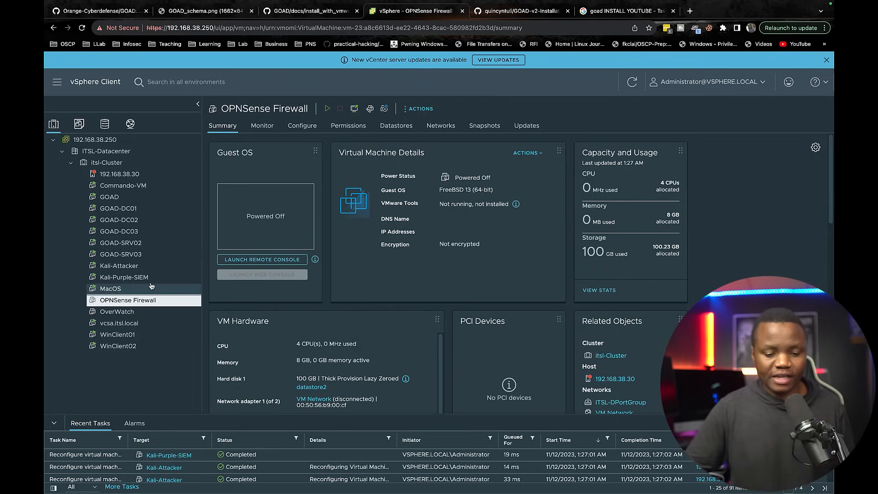
pyautogui.moveTo(141, 288)
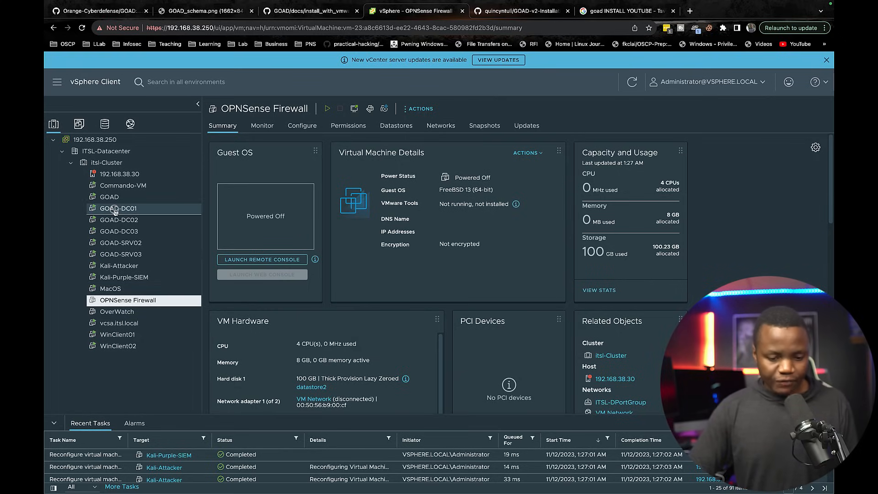
pyautogui.click(117, 208)
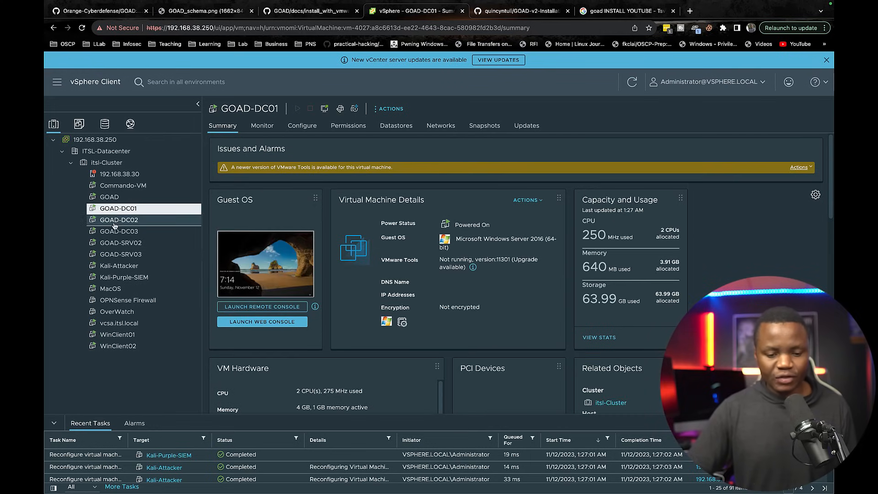
# Review GOAD-DC02's summary, then show the Kali Purple SIEM's alerts and Fleet agents
pyautogui.click(118, 220)
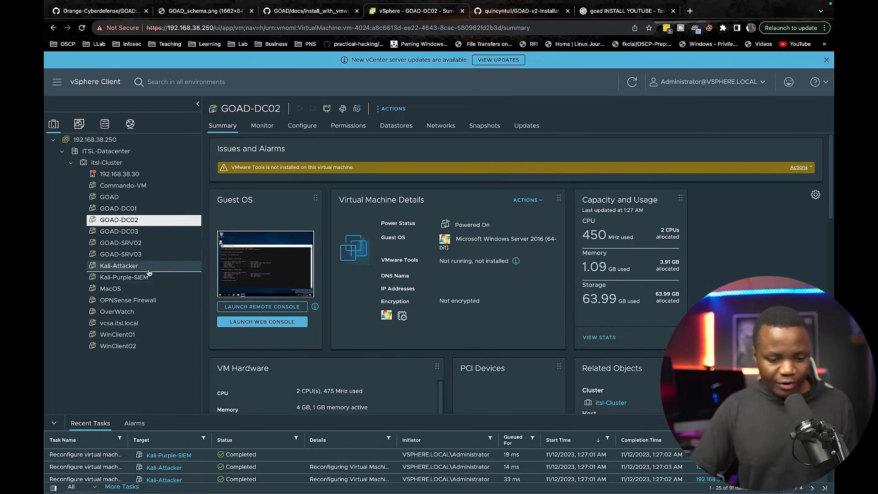
pyautogui.click(124, 277)
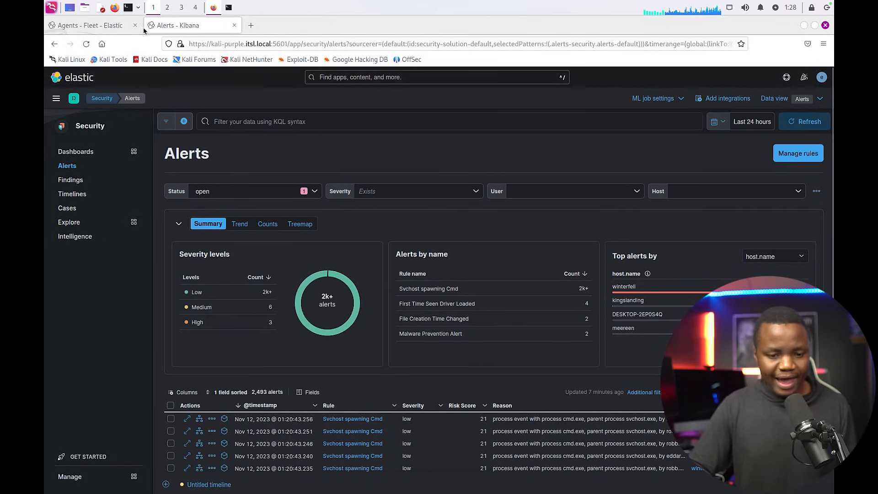
pyautogui.click(89, 26)
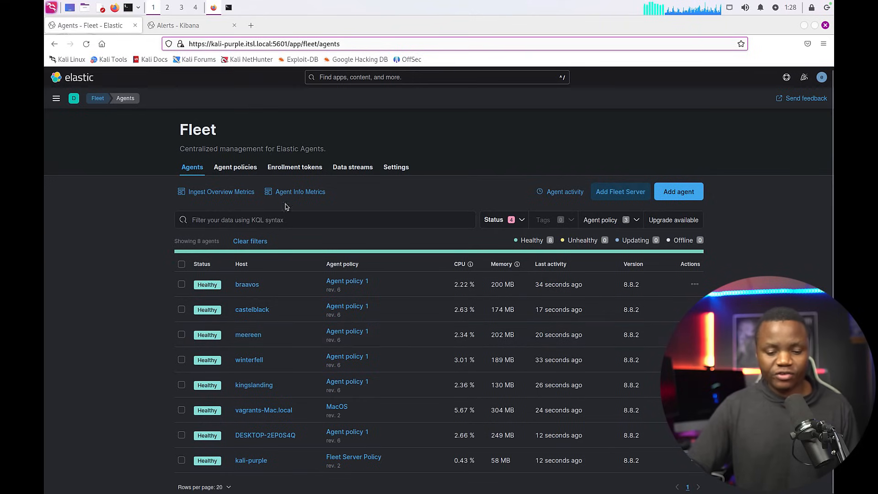
pyautogui.moveTo(192, 336)
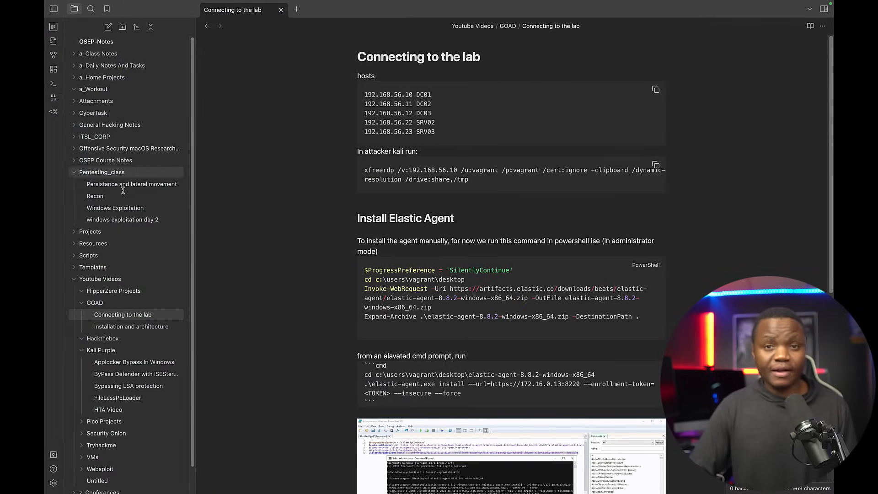
pyautogui.moveTo(115, 208)
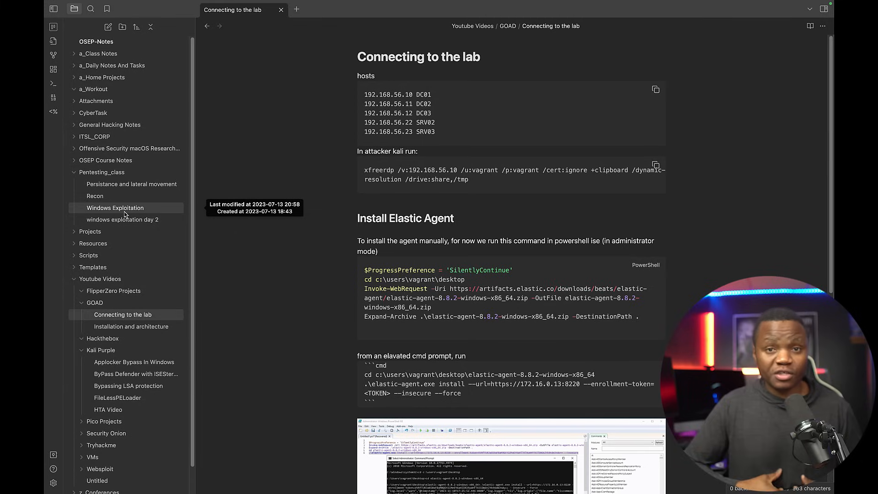
pyautogui.moveTo(138, 313)
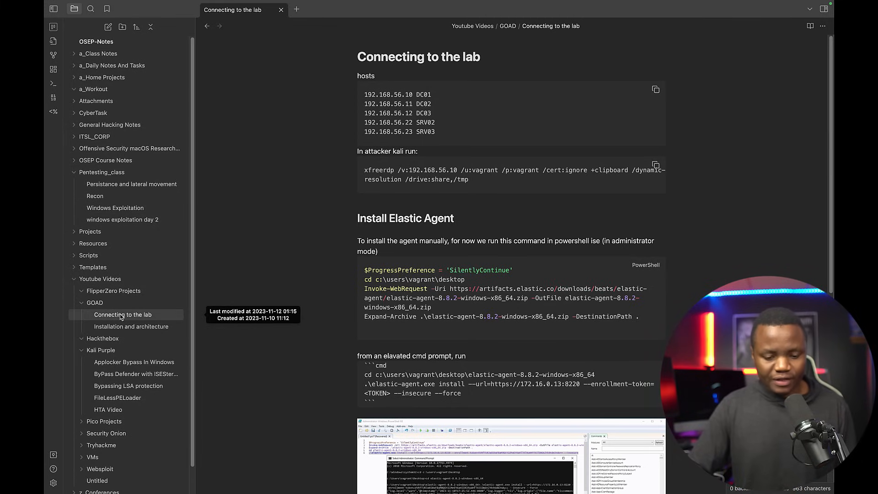
# Select the Elastic Agent PowerShell download commands and scroll to the cmd install command
pyautogui.moveTo(386, 114); pyautogui.dragTo(436, 132)
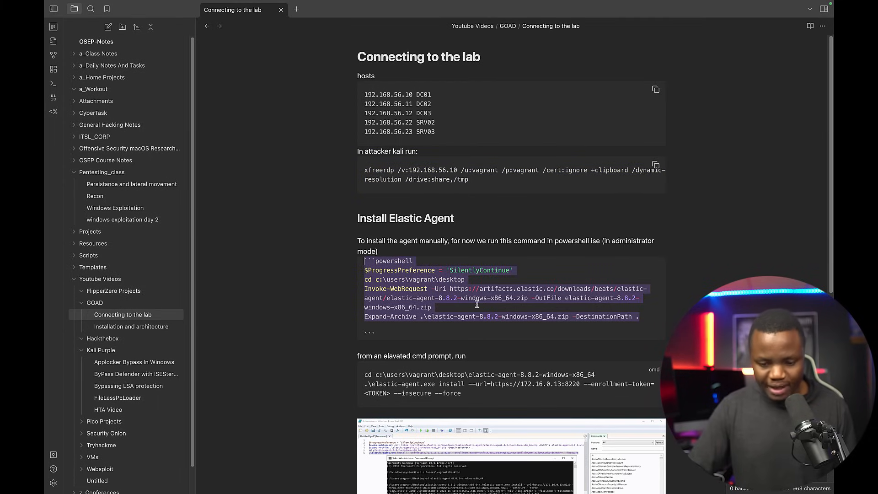
pyautogui.scroll(-3)
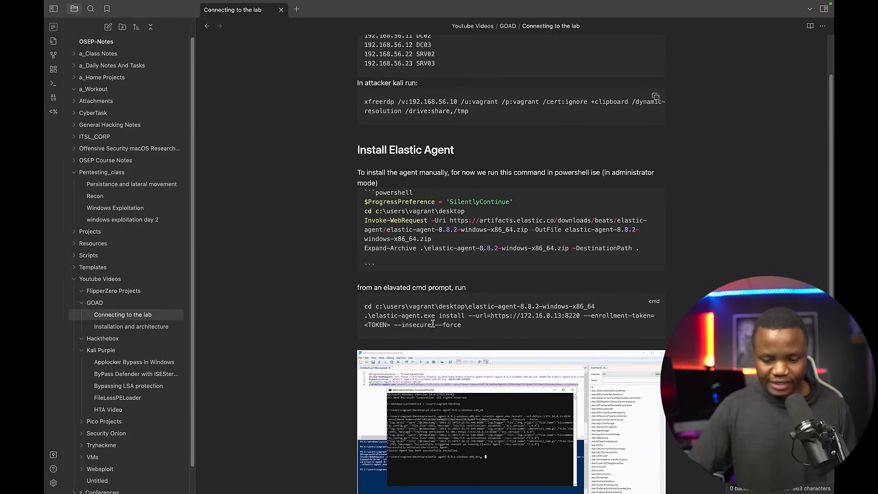
pyautogui.scroll(-3)
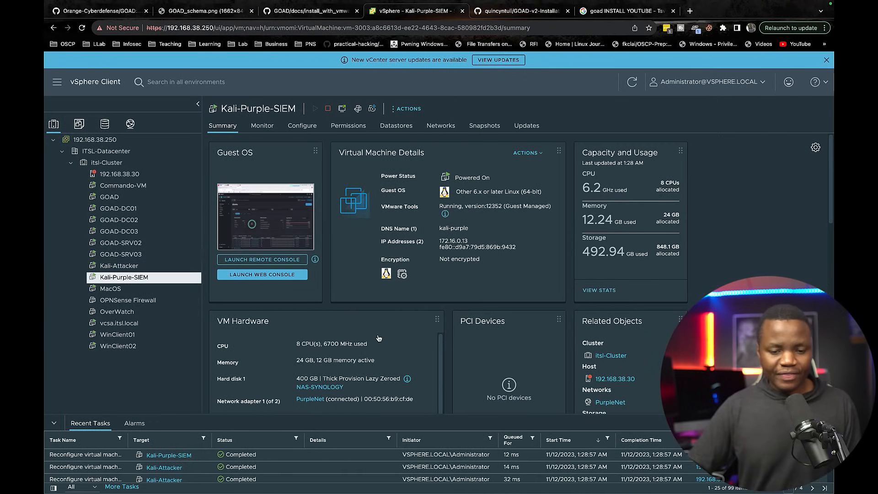
# View the GOAD_schema.png network diagram, then GOAD-DC02's console with its ipconfig addresses
pyautogui.click(204, 11)
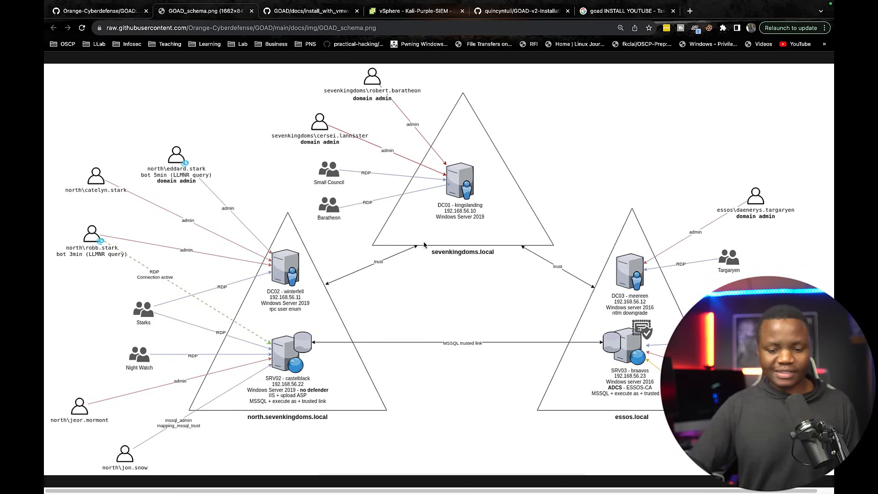
pyautogui.moveTo(338, 227)
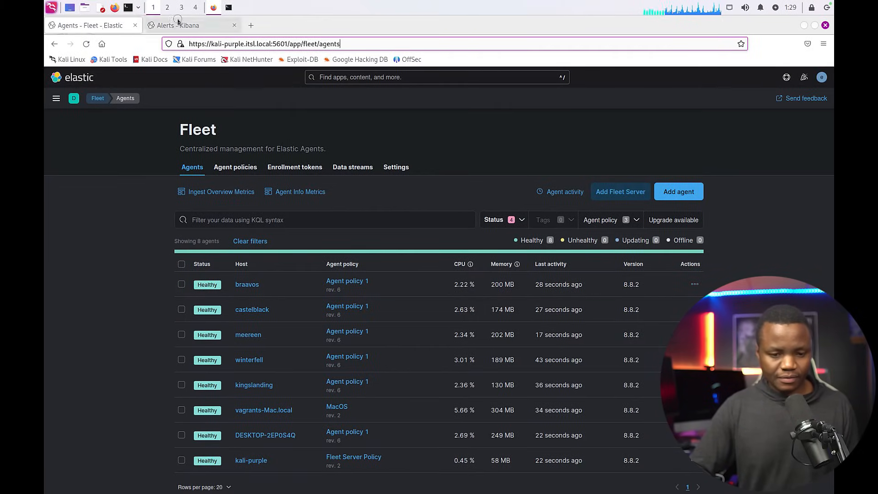
pyautogui.click(179, 26)
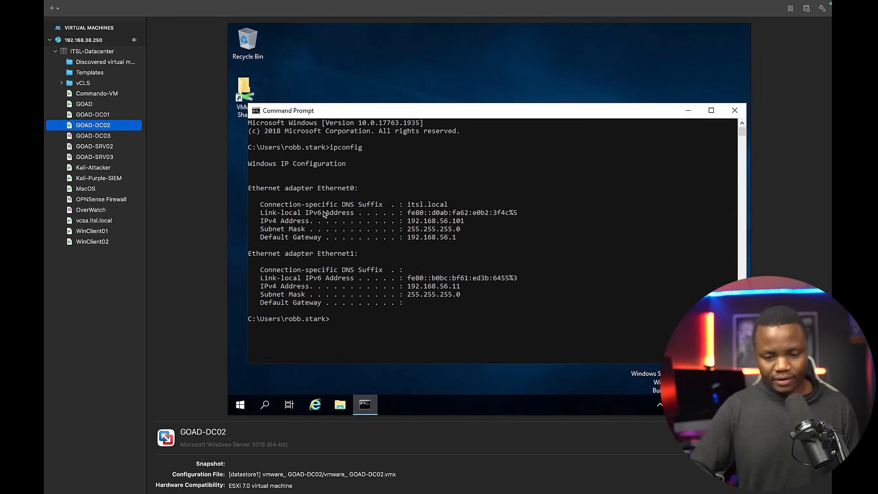
# Bring the Kali-Attacker VM up in its own Fusion window
pyautogui.click(96, 167)
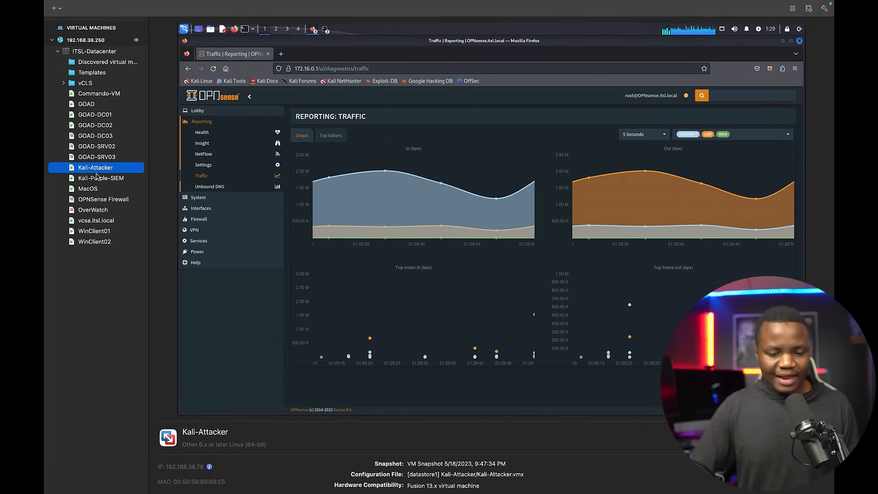
pyautogui.rightClick(95, 167)
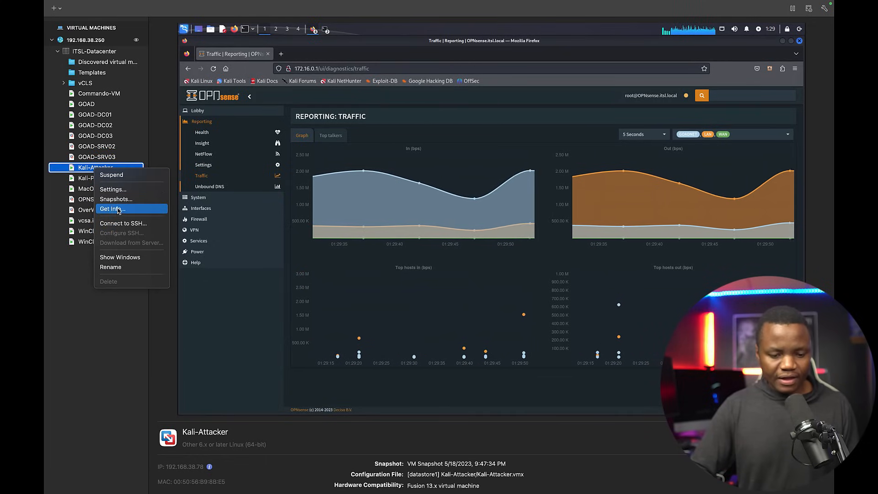
pyautogui.click(128, 262)
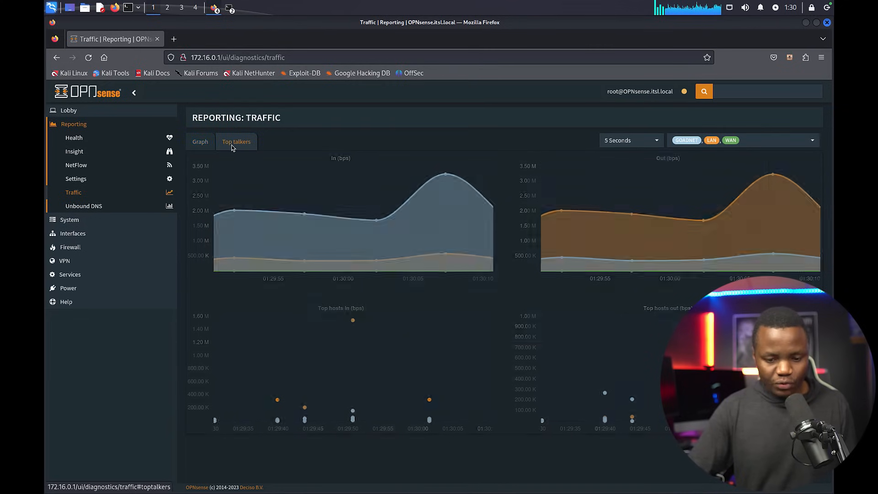
# Review OPNsense's traffic top talkers, then its intrusion detection rules list
pyautogui.click(236, 141)
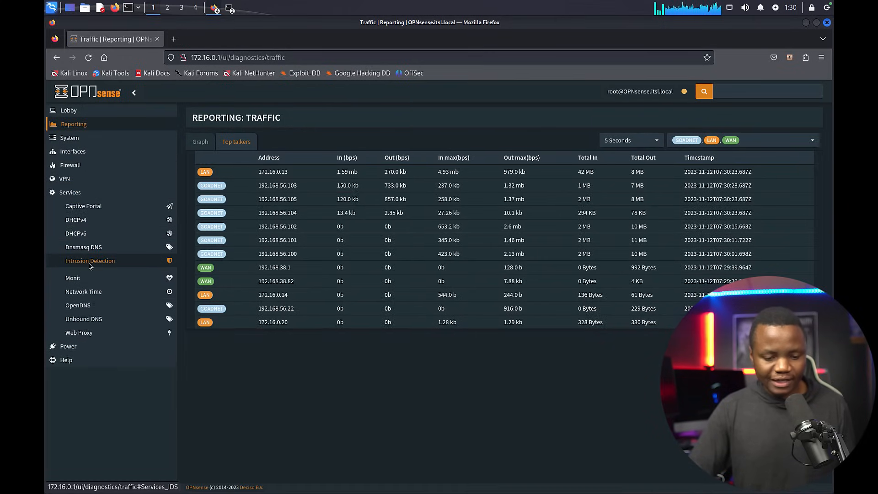
pyautogui.click(90, 261)
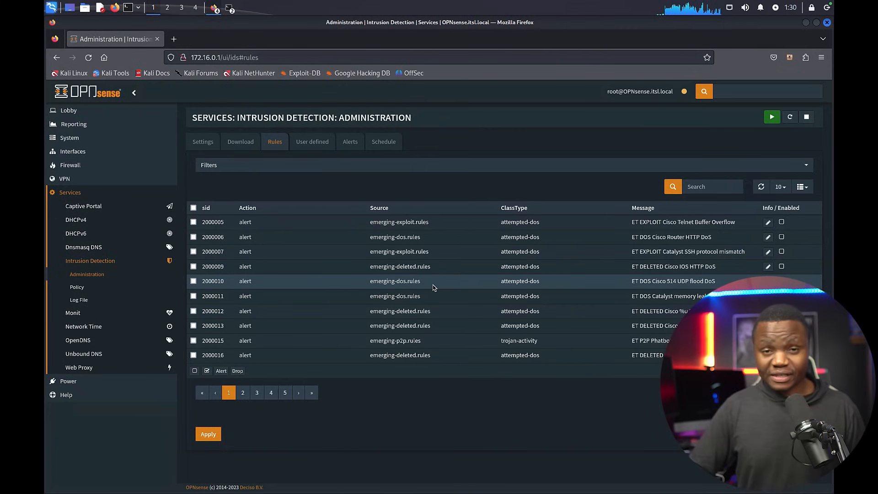
pyautogui.moveTo(433, 281)
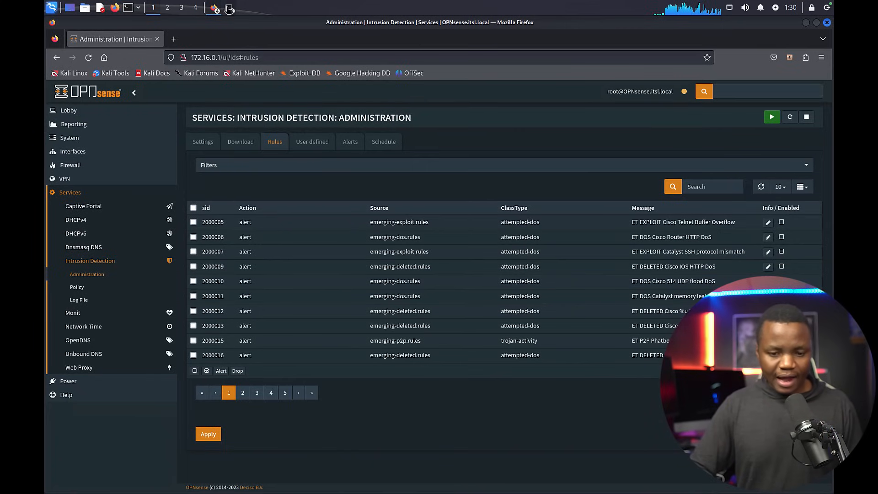
# Run crackmapexec smb 192.168.56.11 --users and highlight samwell.tarly's password in the output
pyautogui.click(227, 9)
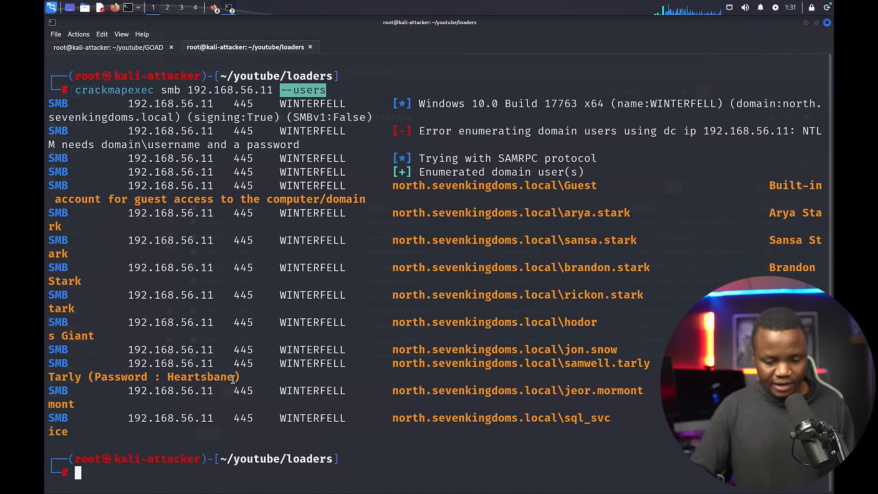
pyautogui.doubleClick(200, 375)
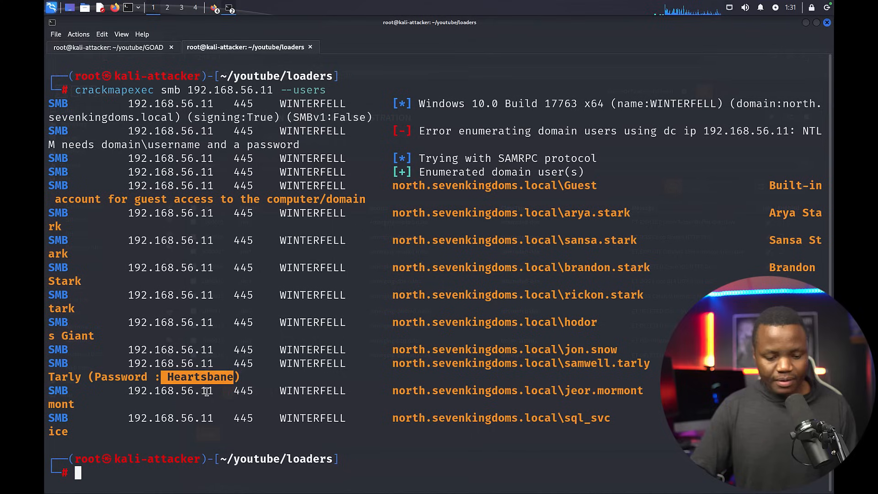